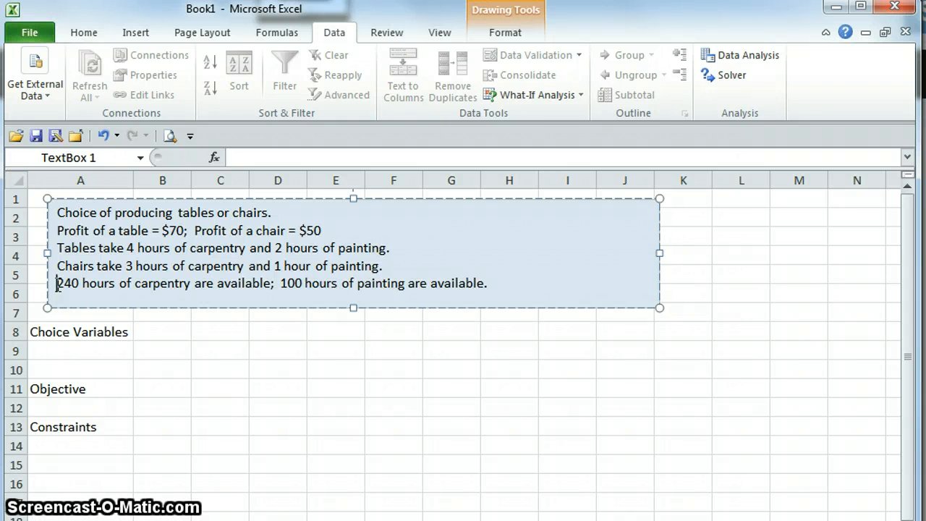
Step: Enter Tables and Chairs as choice-variable labels, each with a starting quantity of 10
left_click(80, 332)
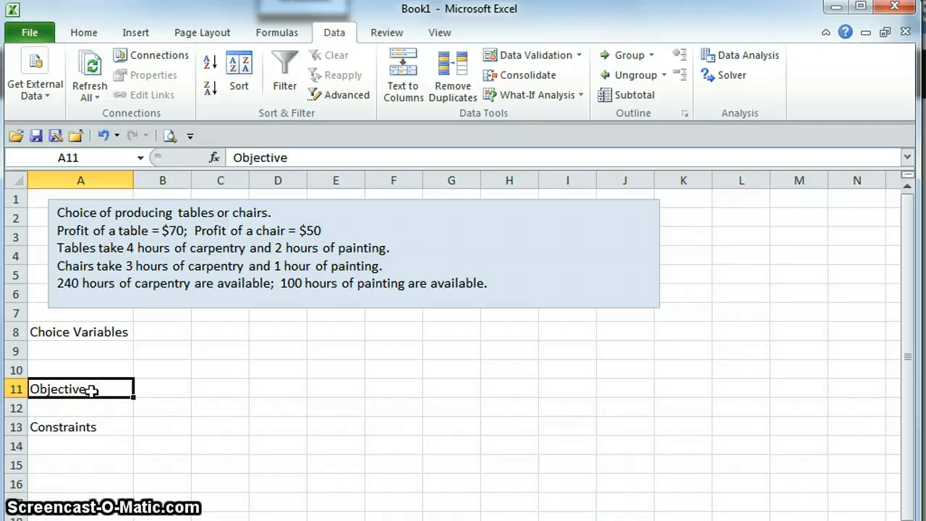
left_click(101, 426)
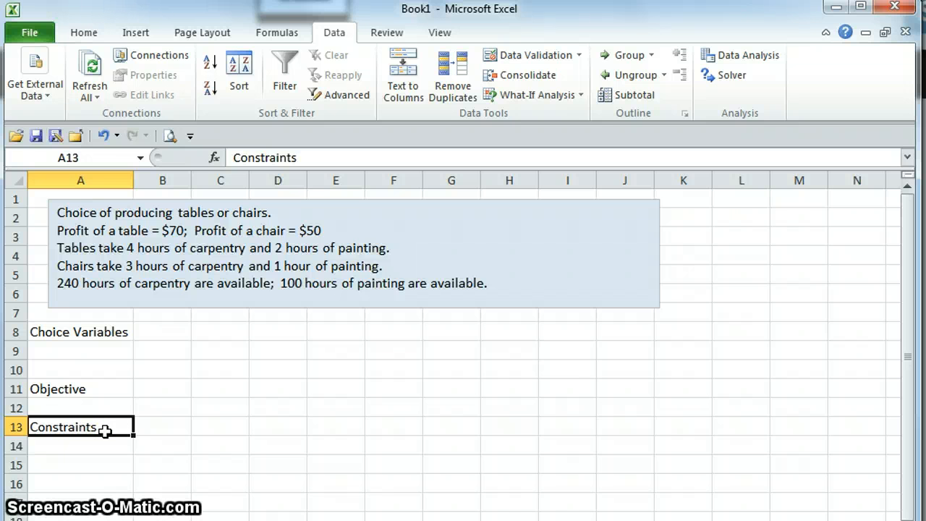
left_click(80, 331)
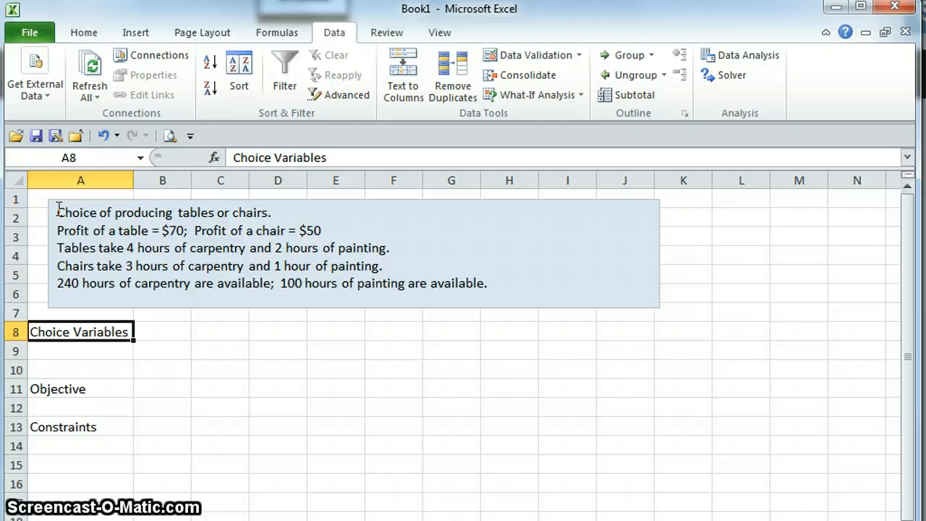
left_click(162, 350)
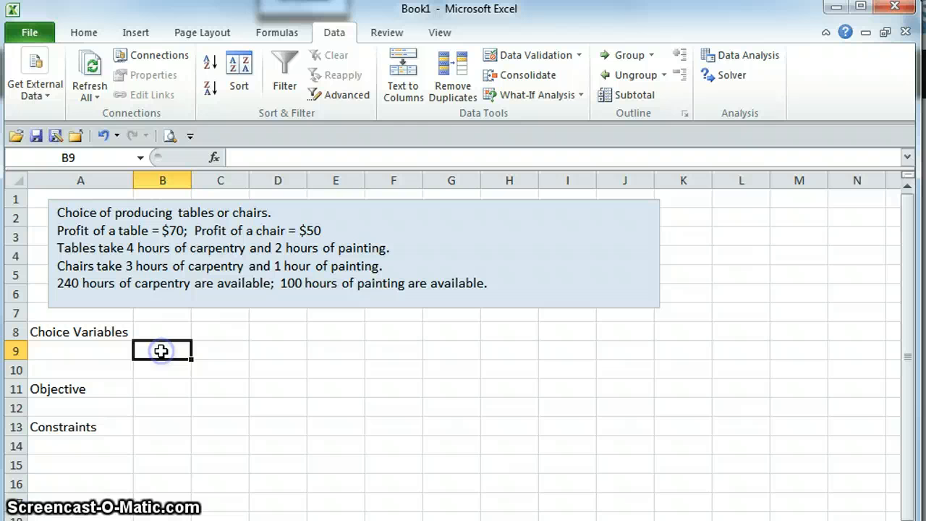
type("Tables")
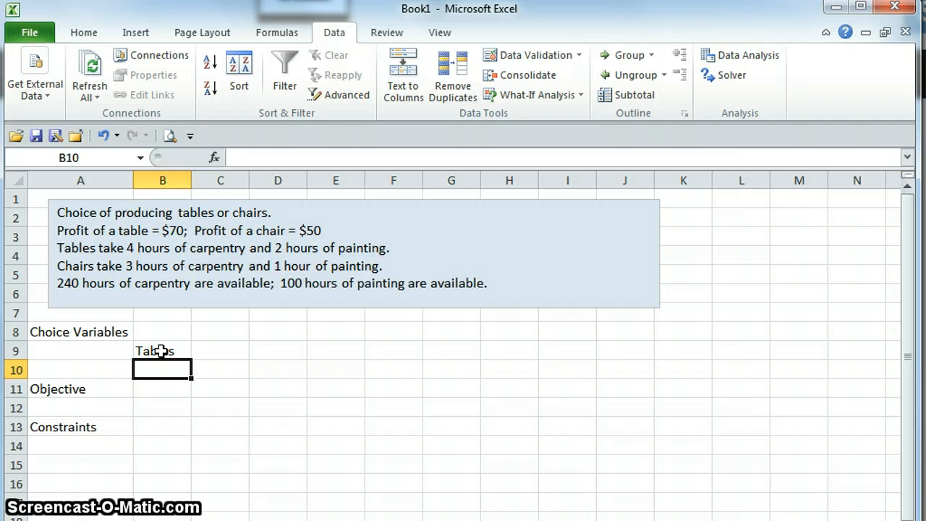
type("Chairs")
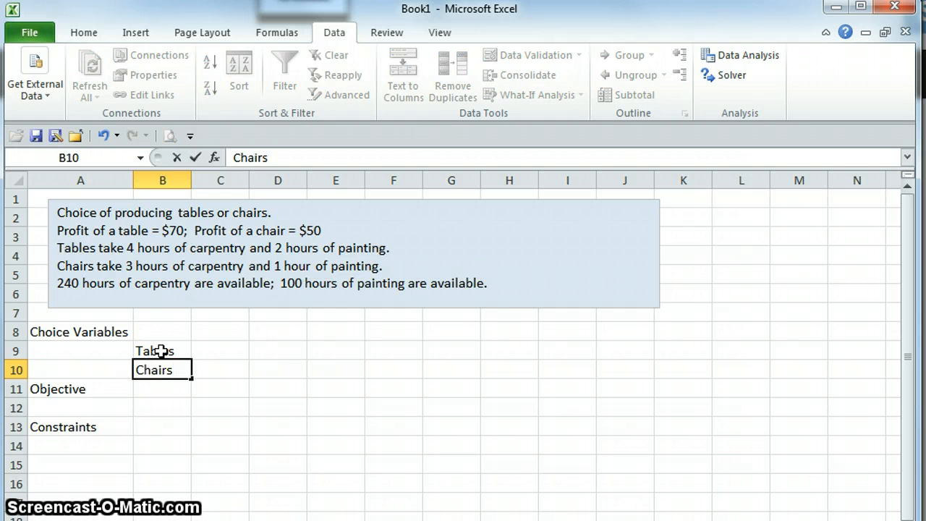
left_click(220, 350)
type("10")
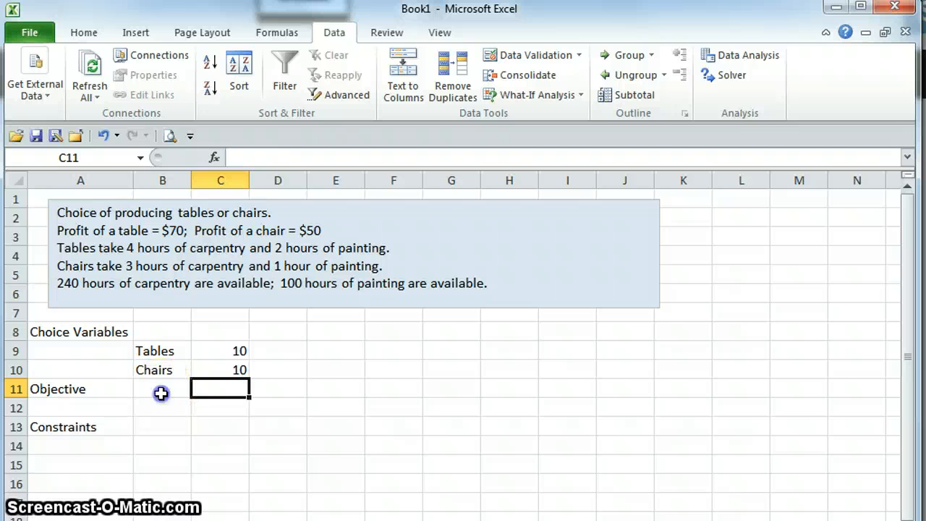
left_click(162, 388)
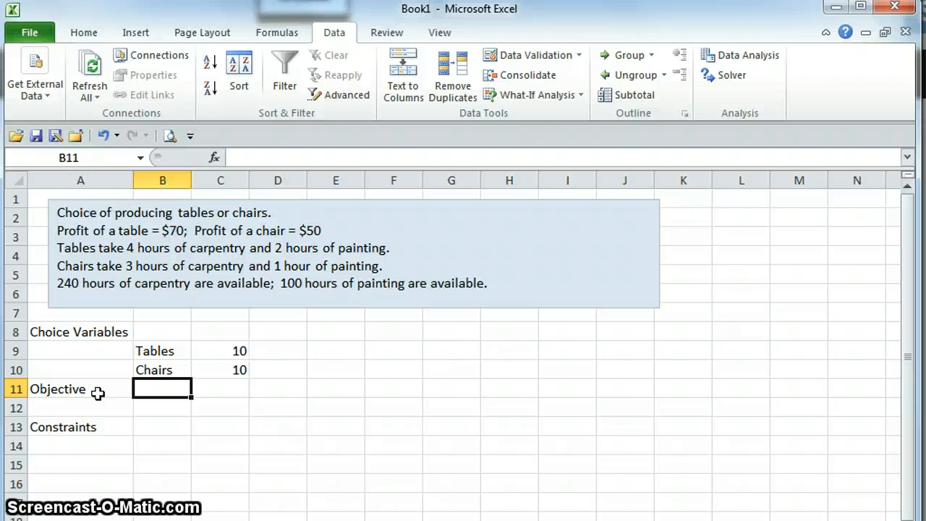
Step: Build the profit formula =C9*70+C10*50 beside Objective, giving 1200
type("=")
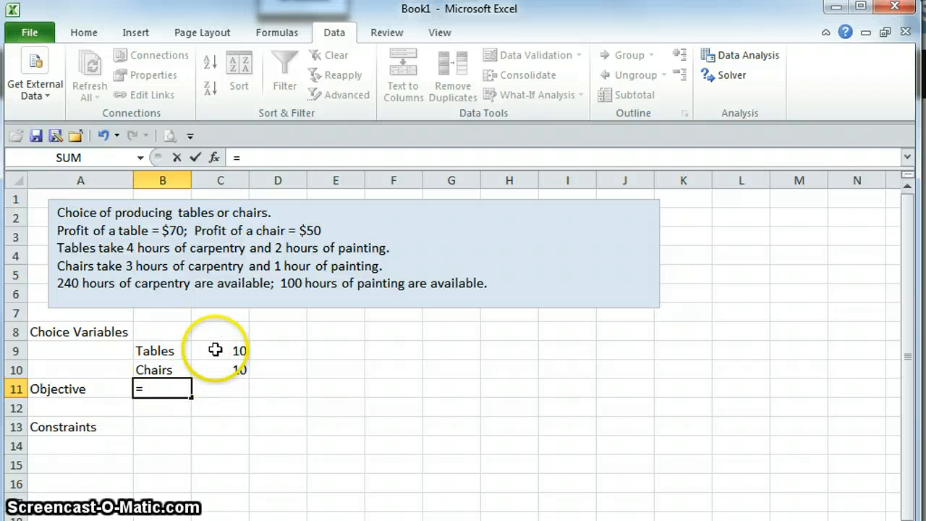
left_click(220, 348)
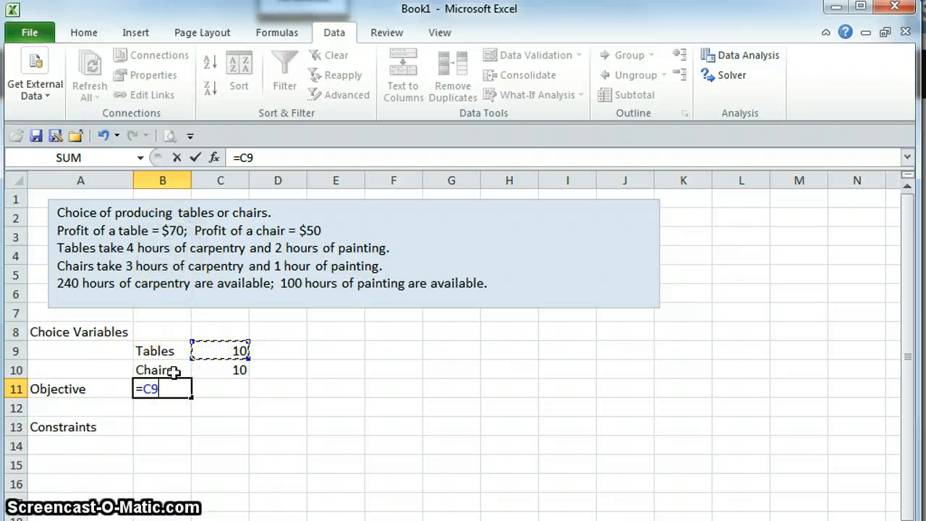
type("*70")
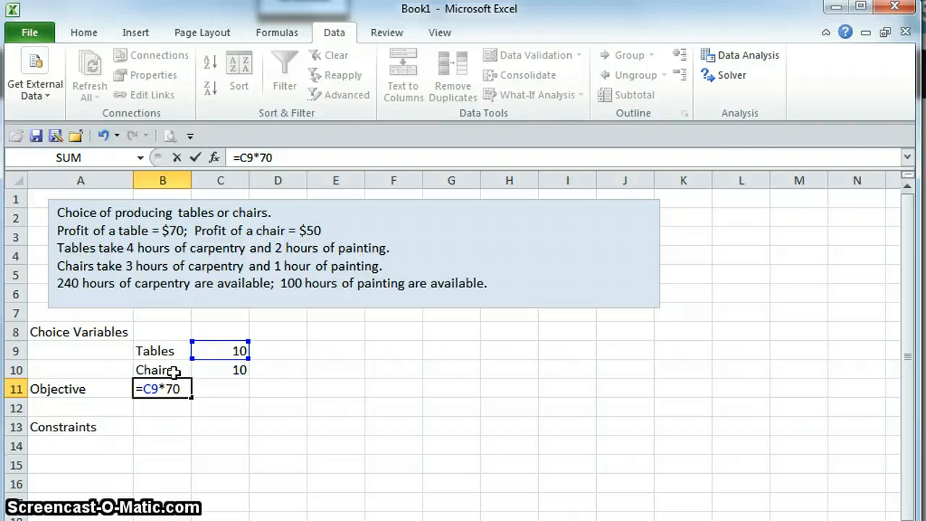
left_click(220, 371)
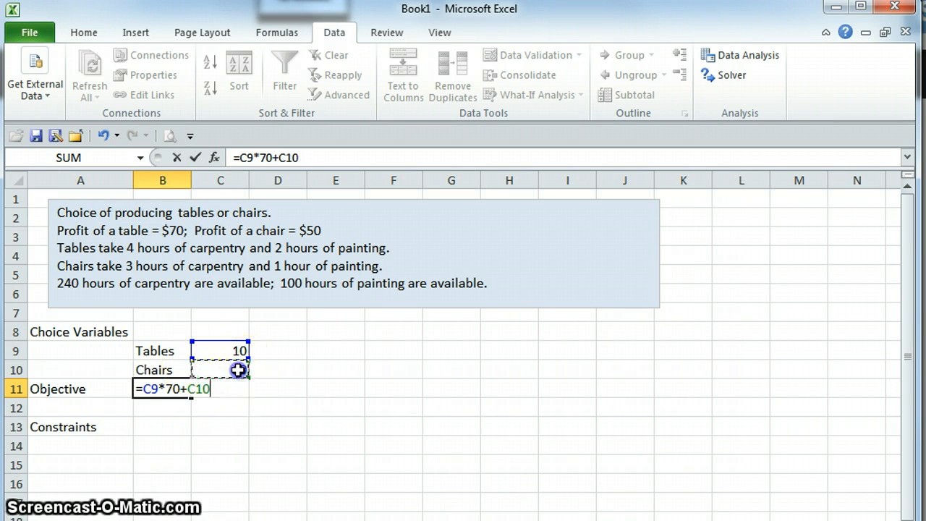
type("*")
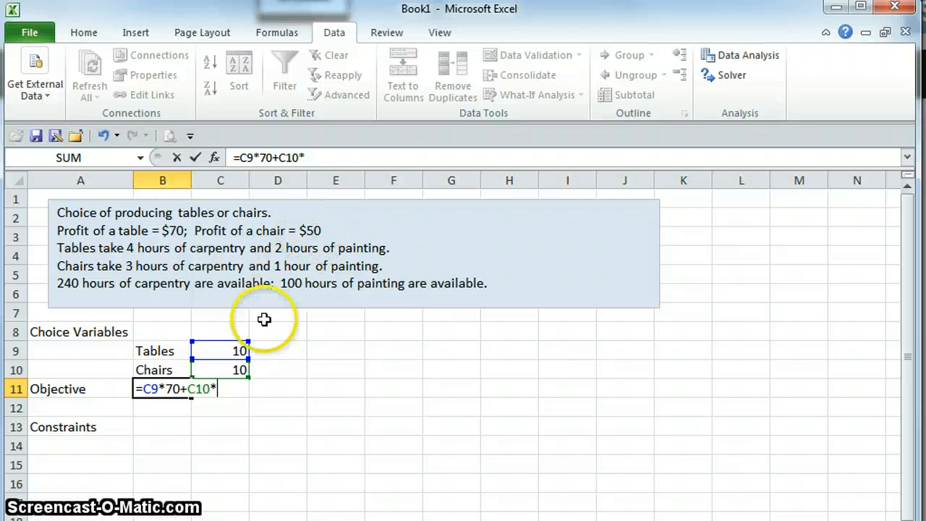
key("Enter")
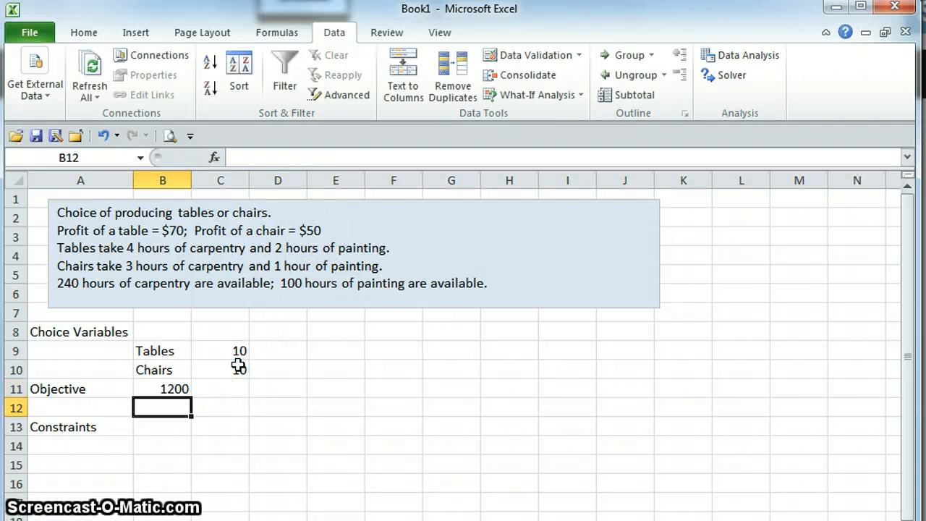
type("10")
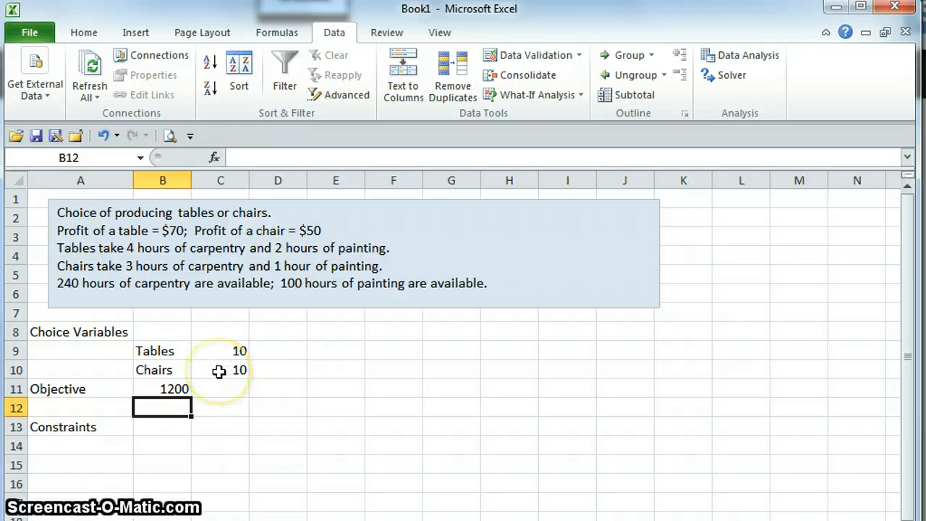
mouse_move(146, 403)
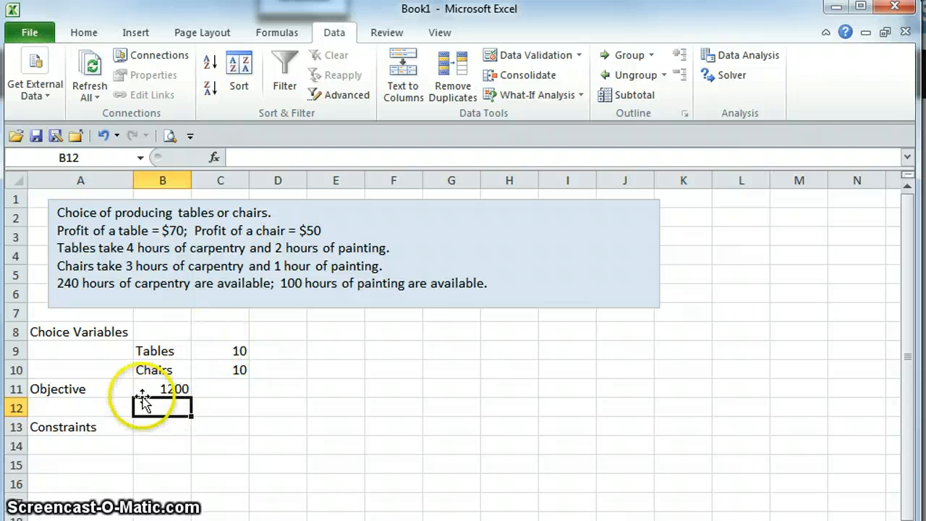
Step: Add the note '<<<maximize' in the cell next to the profit
left_click(220, 389)
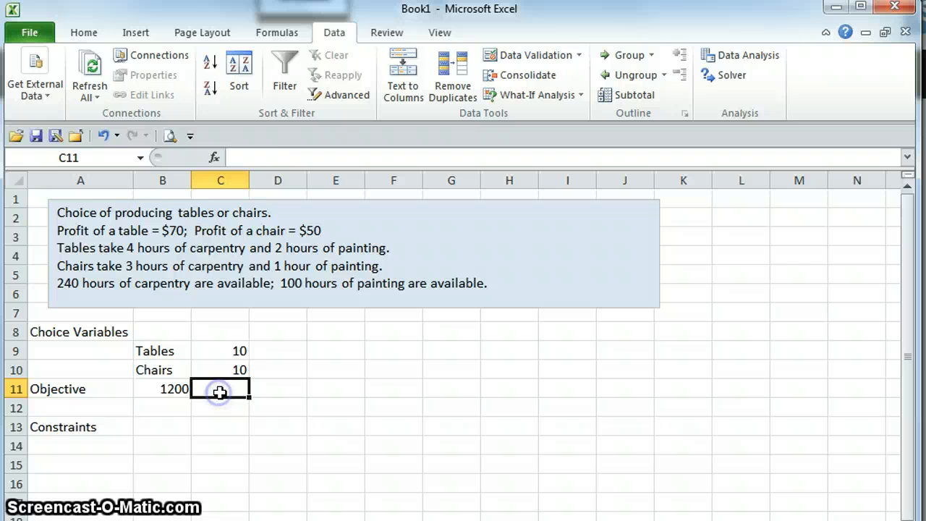
type("<<<")
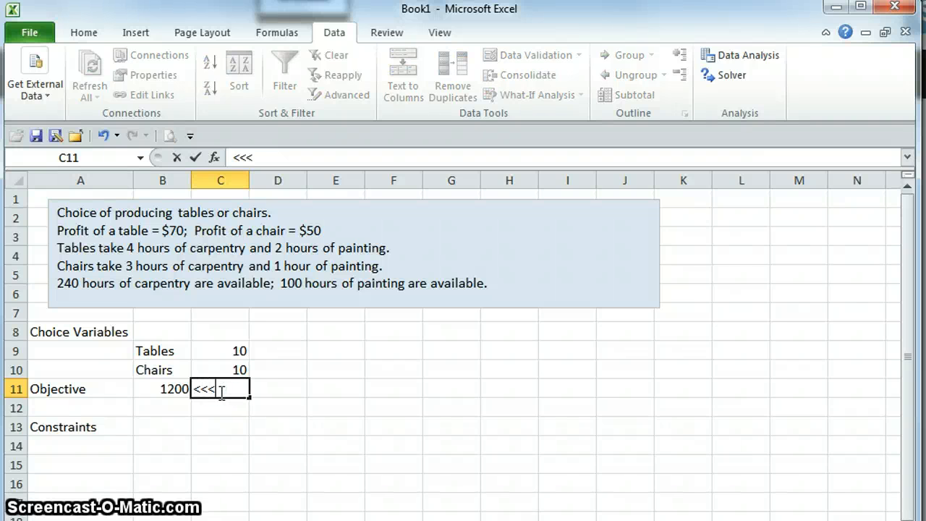
type("maximize")
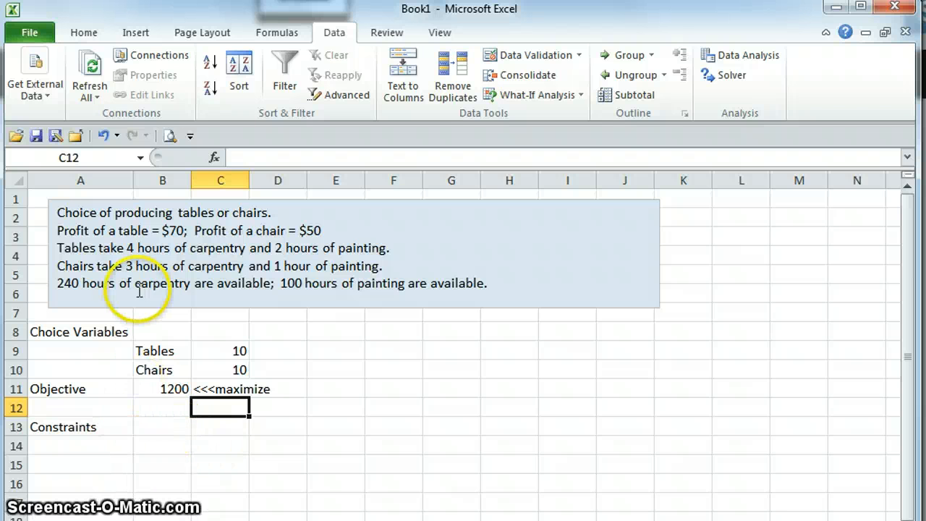
Step: Label carpentry and painting rows with need/have headings and 240 and 100 available hours
left_click(97, 443)
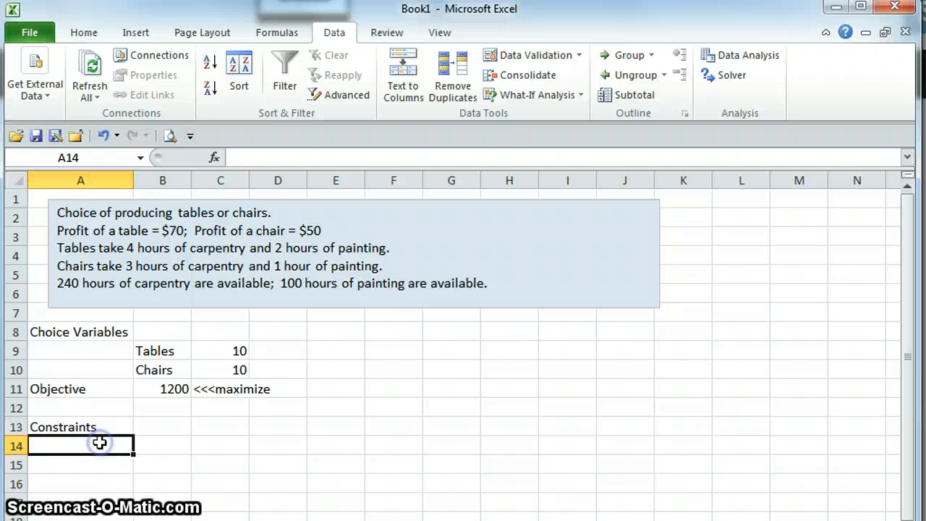
type("carpen")
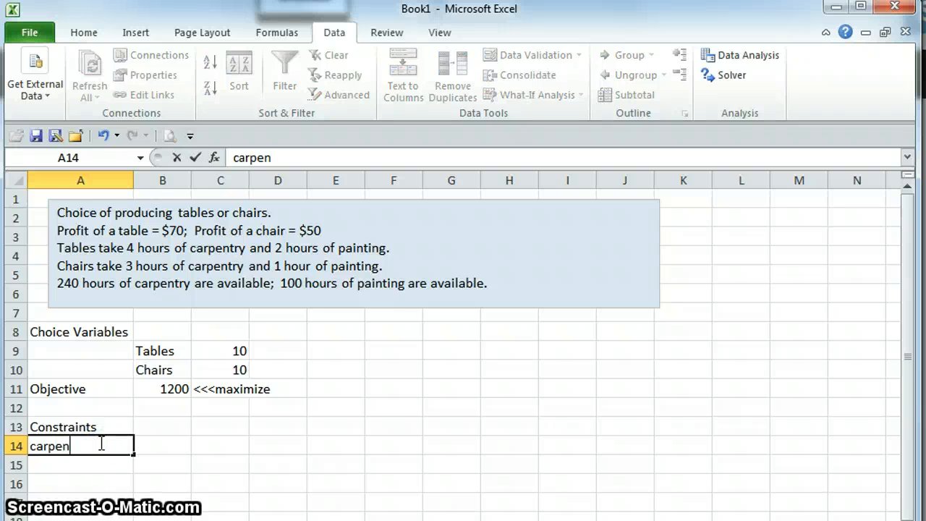
key("Enter")
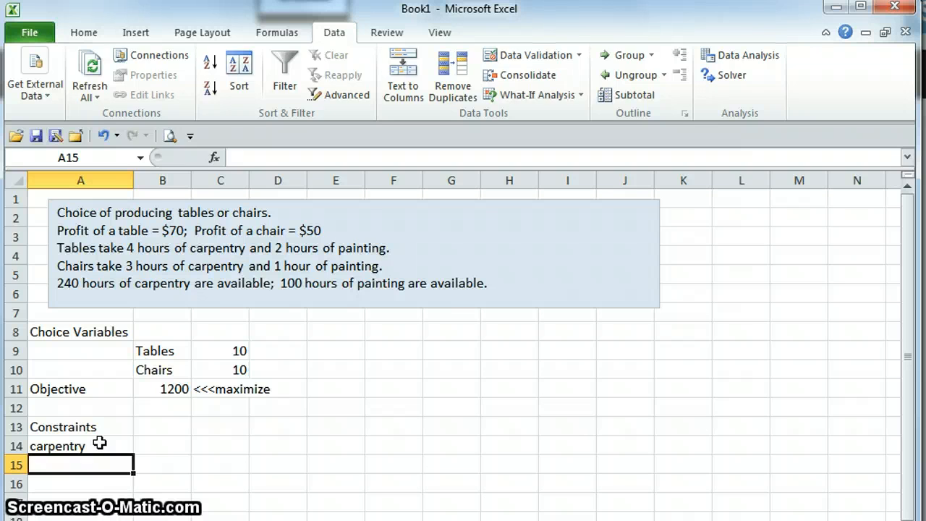
type("painting")
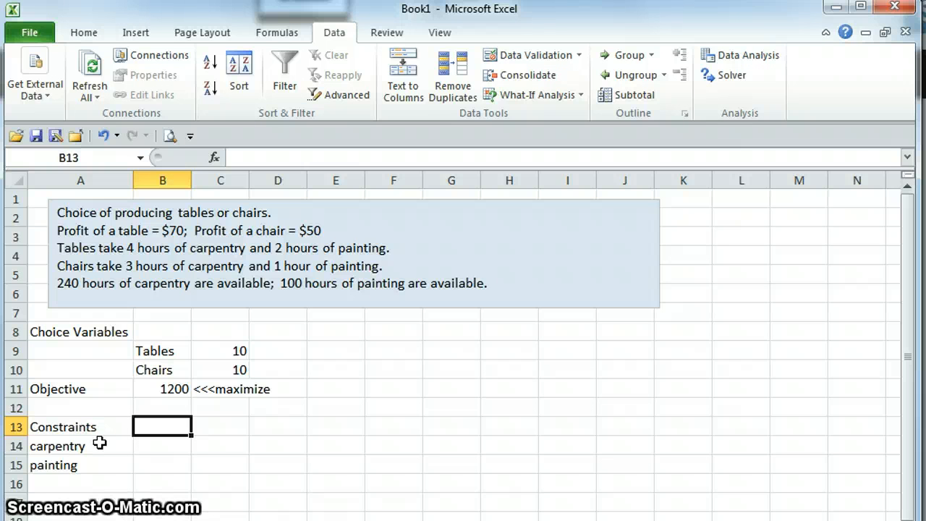
type("need")
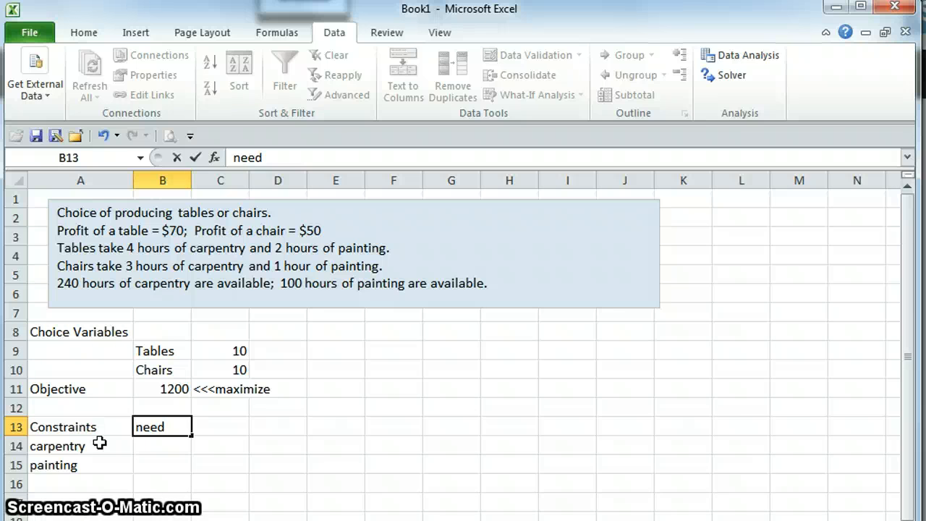
key("Tab")
type("have")
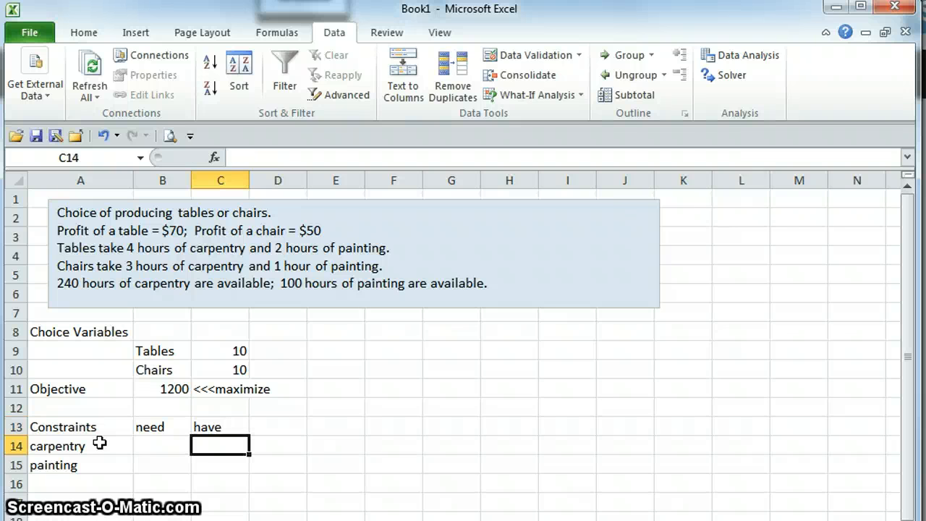
type("240")
left_click(220, 464)
type("100")
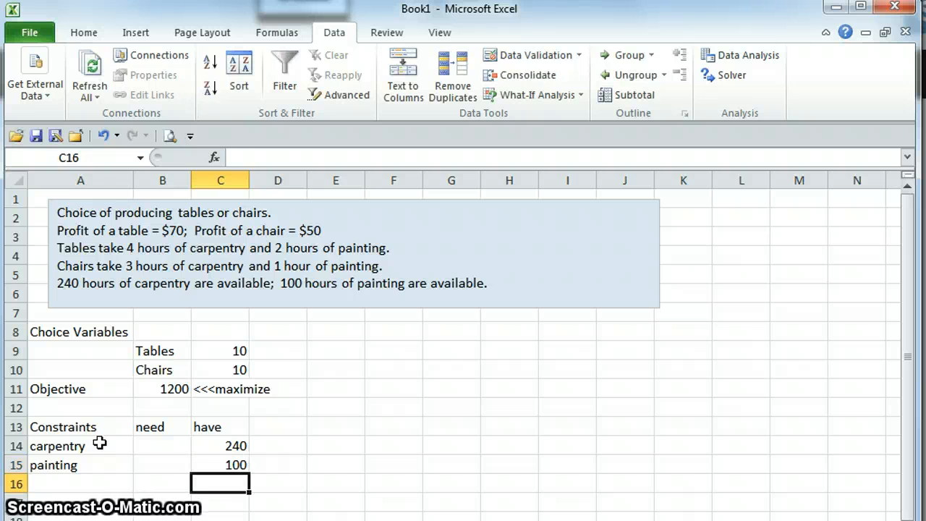
left_click(162, 446)
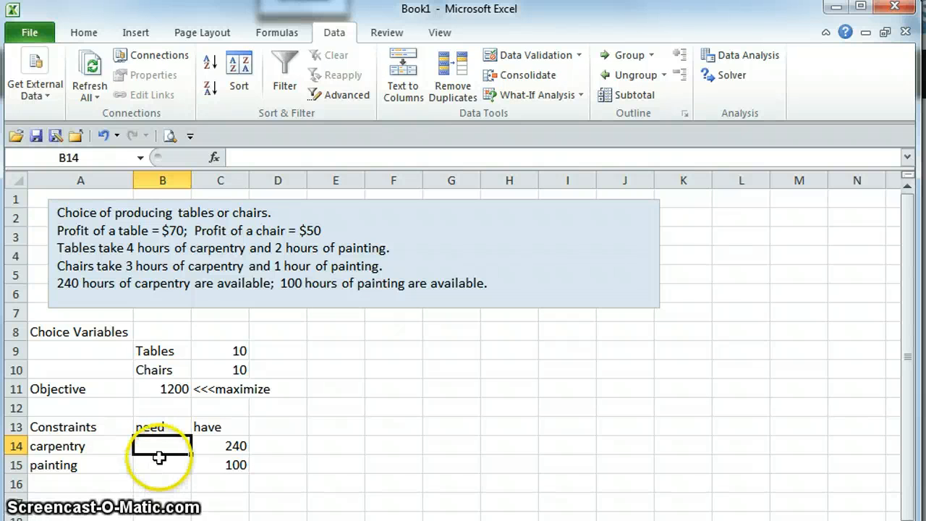
Step: Enter the carpentry hours needed as =C9*4+C10*3 in B14, giving 70
type("=")
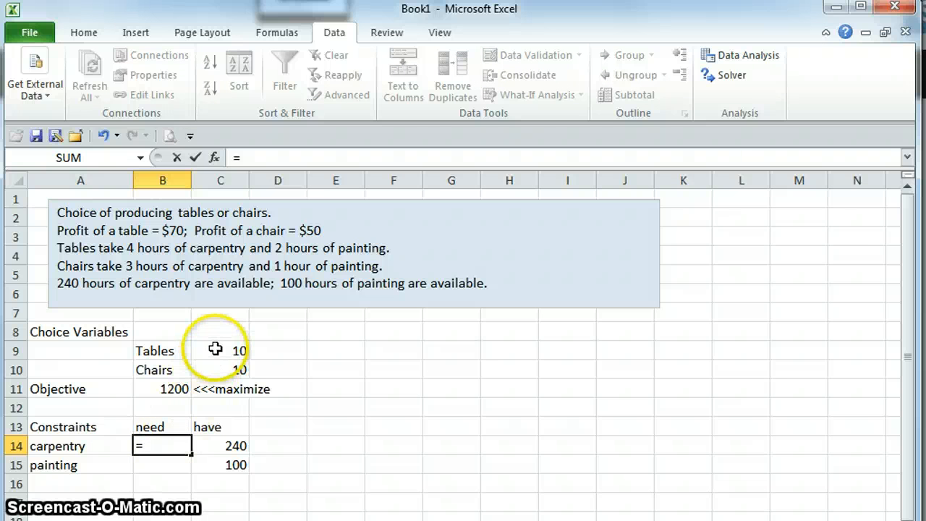
left_click(220, 350)
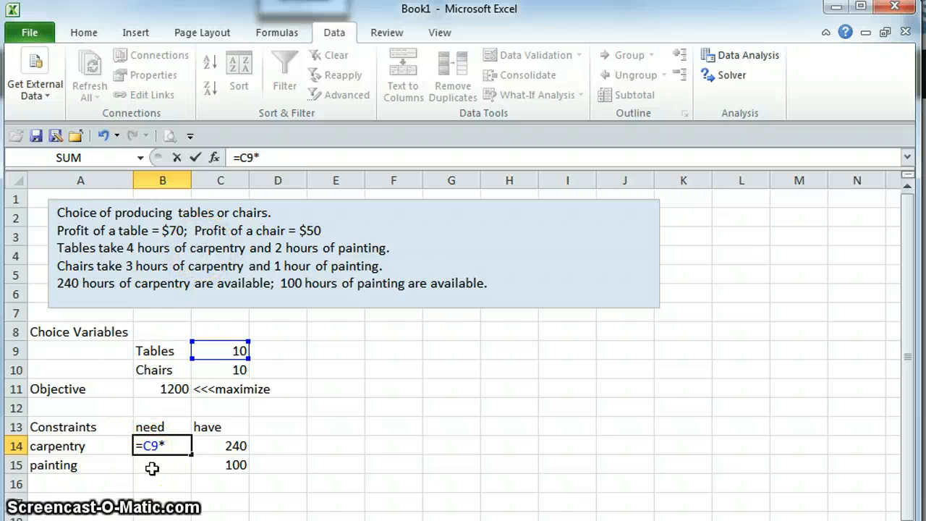
type("4+")
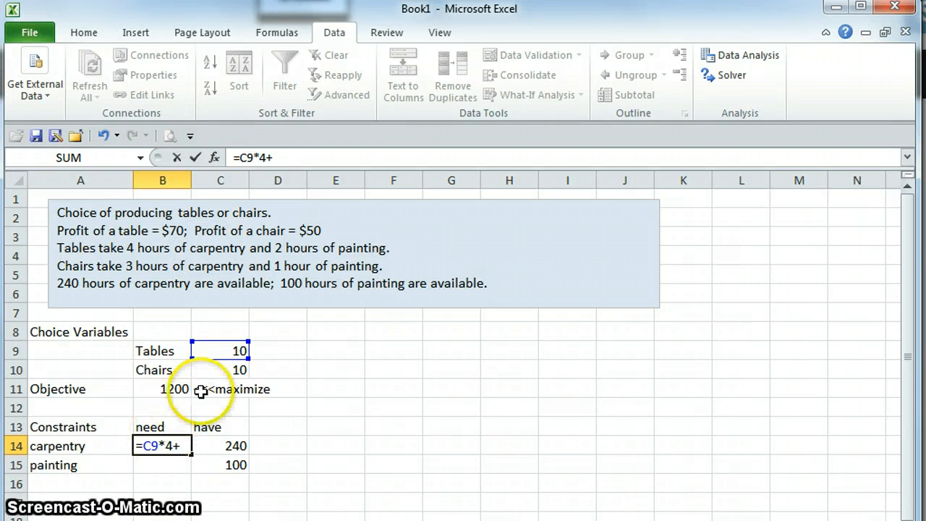
left_click(220, 371)
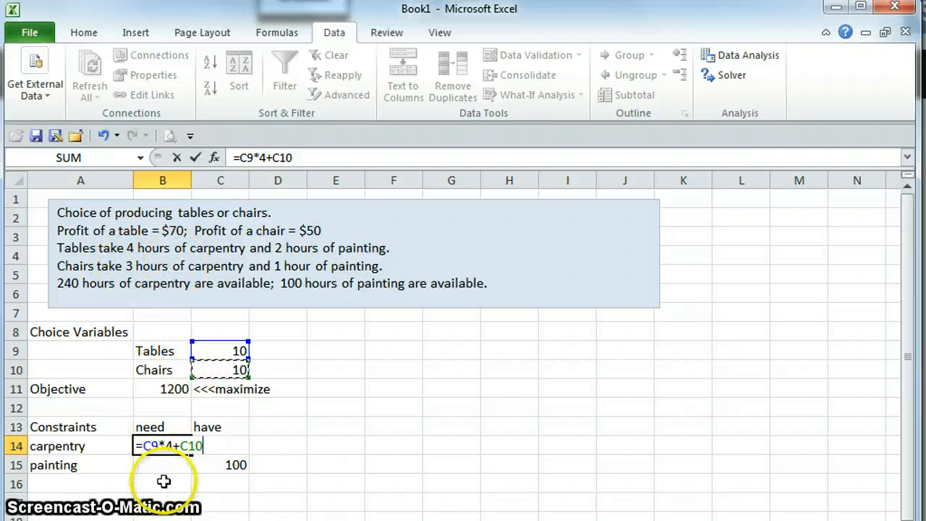
type("*3")
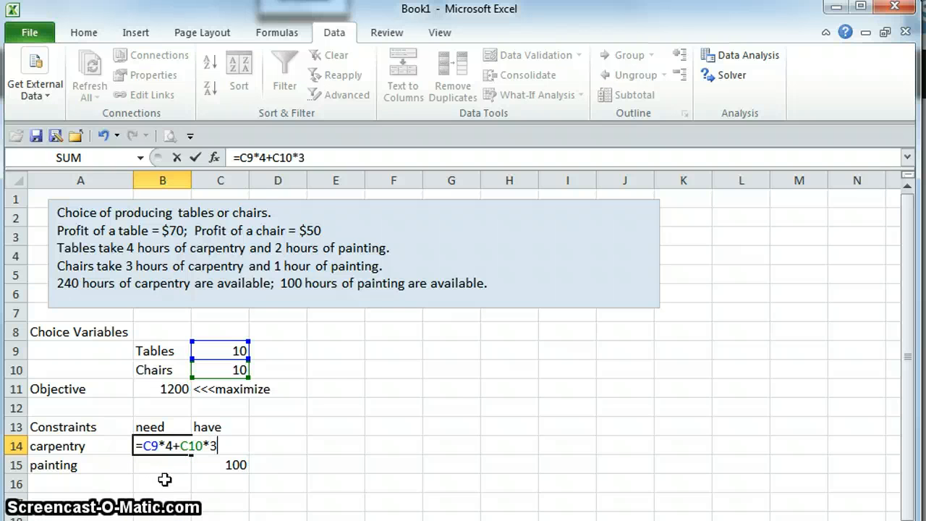
key("Enter")
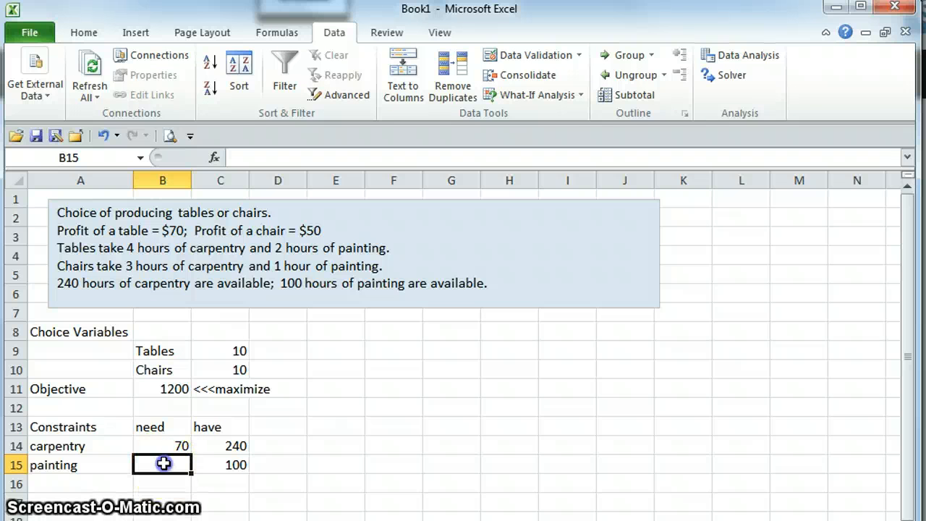
Step: Enter the painting hours needed as =C9*2+C10*1 in B15, giving 30
left_click(220, 352)
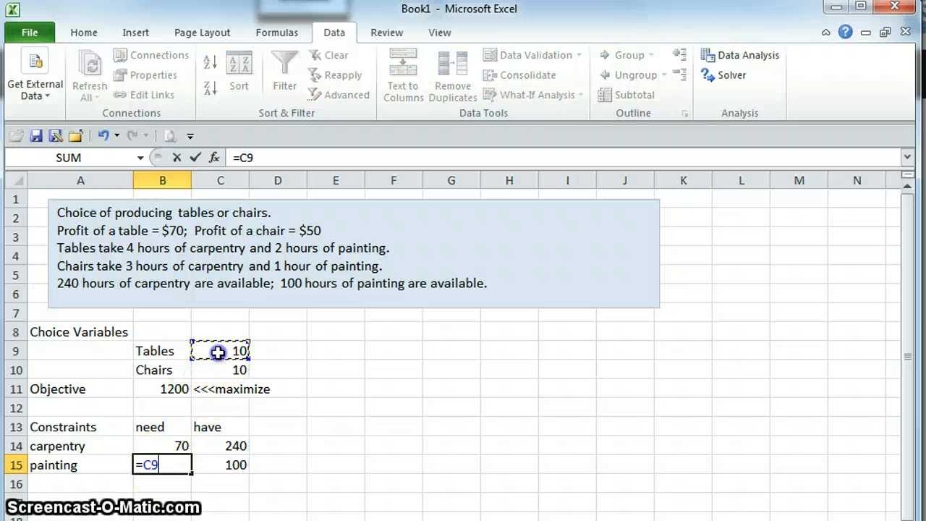
type("*")
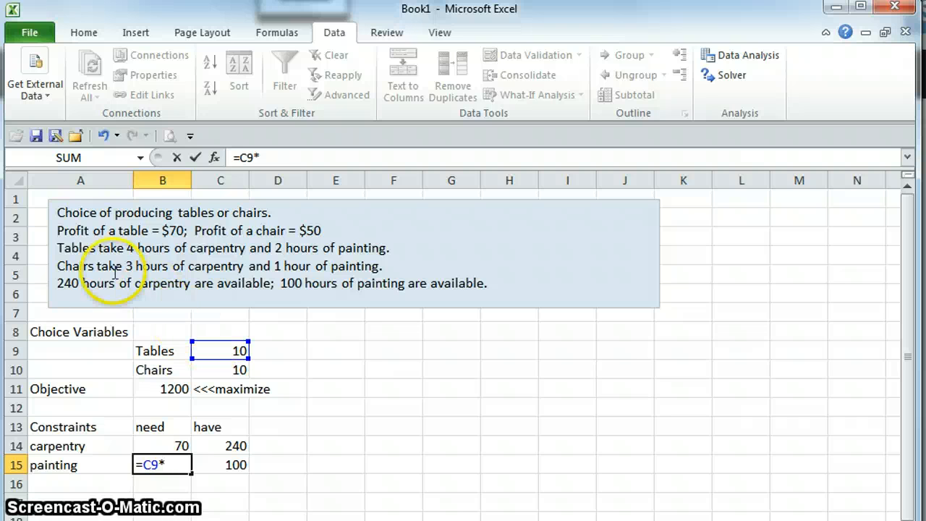
type("2+C10*")
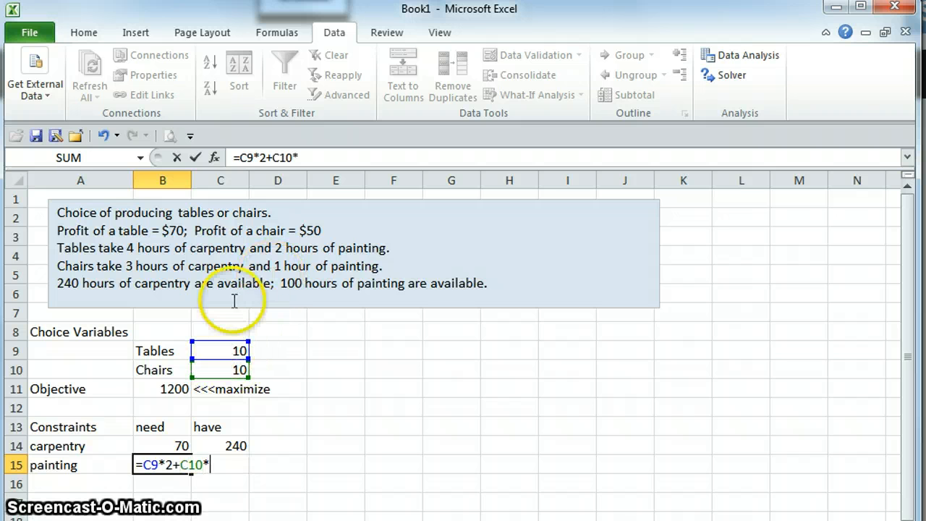
type("1")
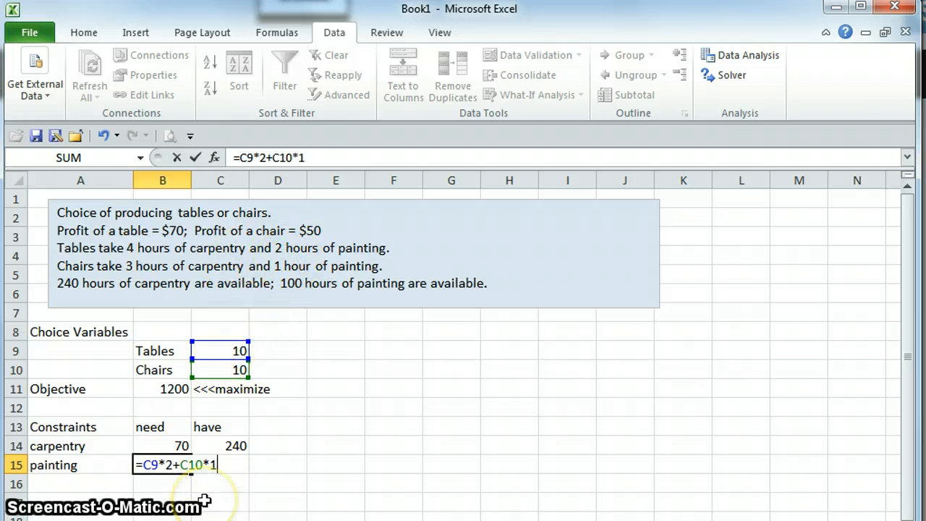
key("Enter")
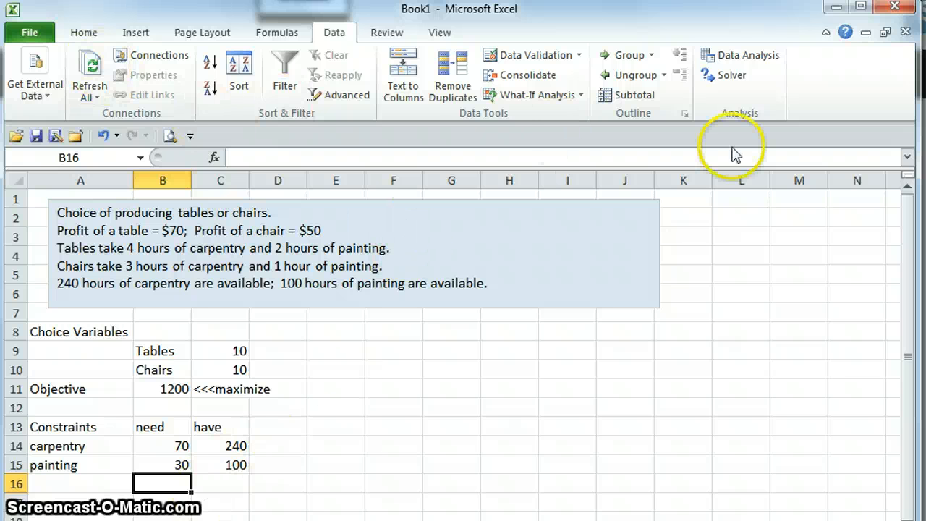
mouse_move(735, 84)
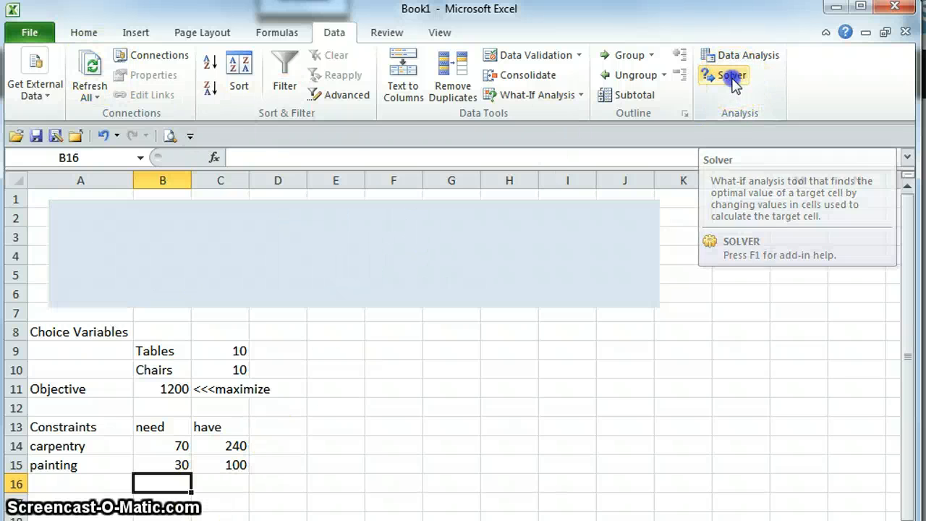
Step: In Solver, set objective $B$11 to Max with C9:C10 as the changing variable cells
left_click(735, 75)
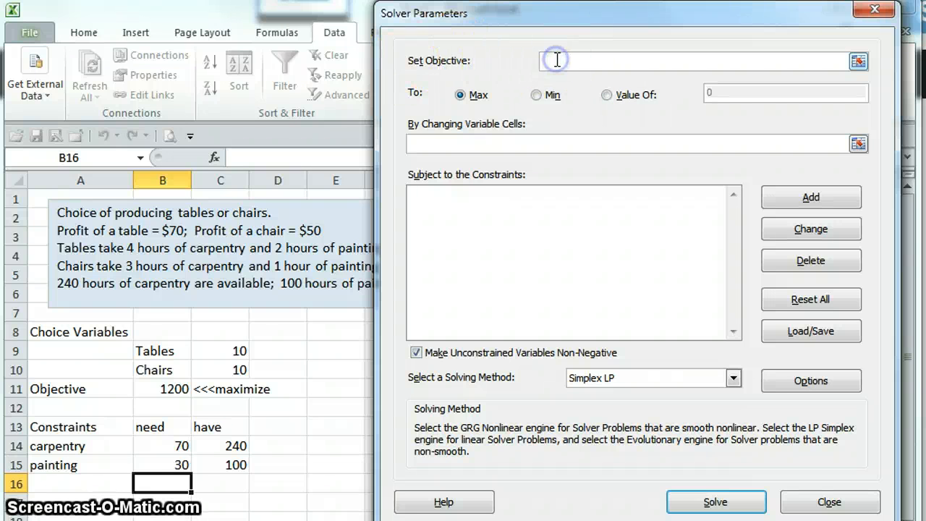
left_click(162, 389)
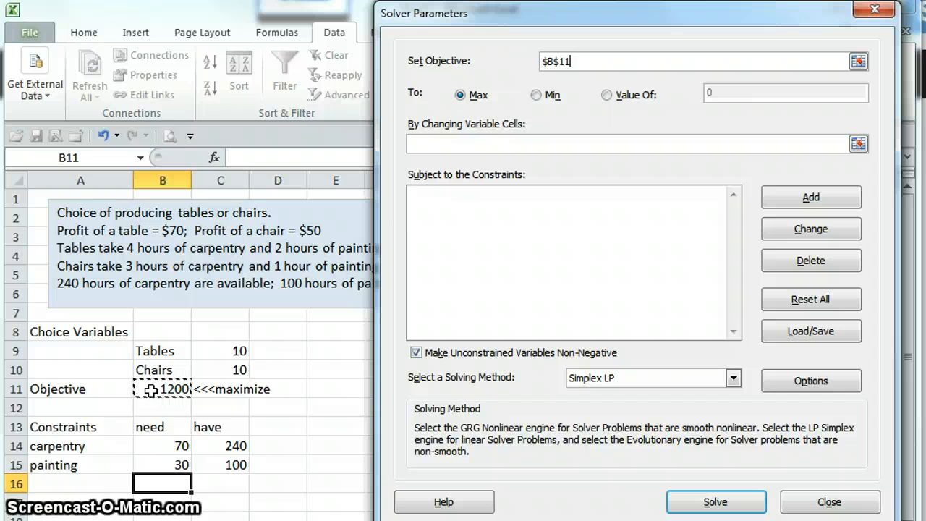
left_click(457, 95)
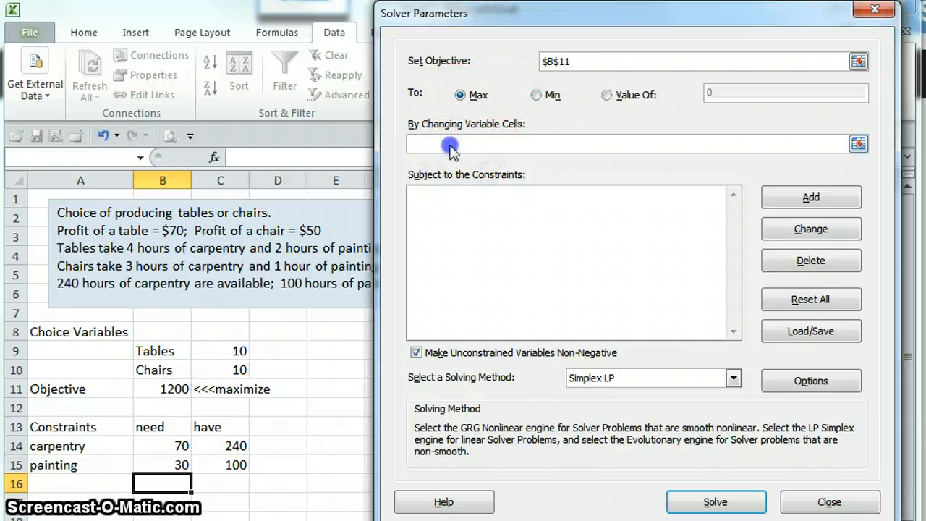
left_click(452, 145)
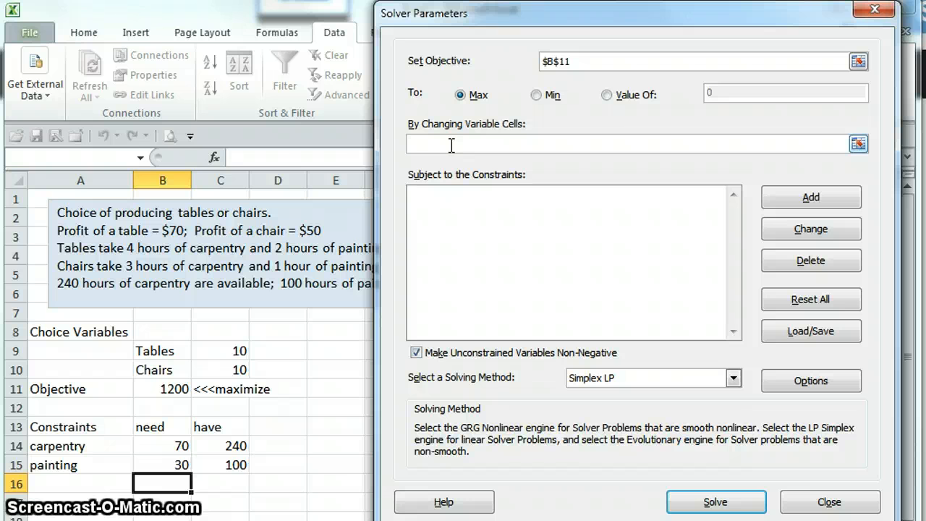
left_click(451, 145)
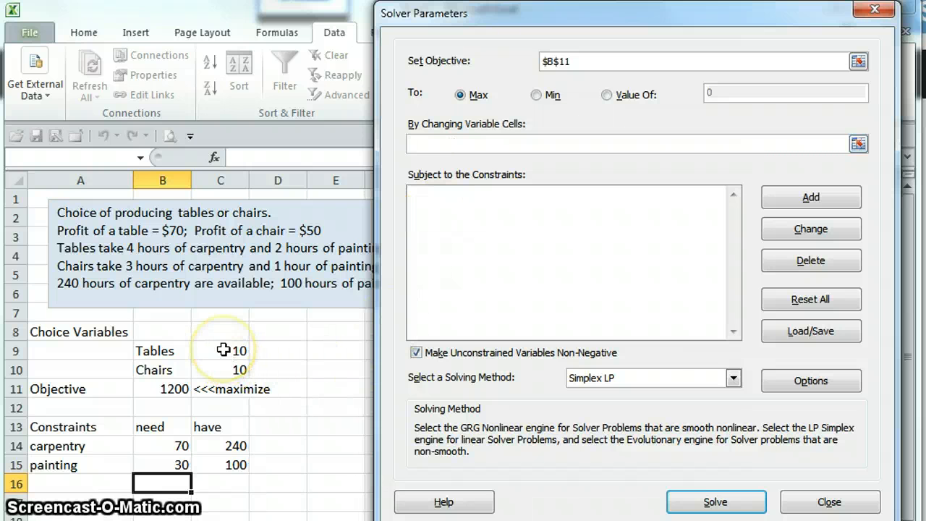
left_click_drag(220, 350, 220, 370)
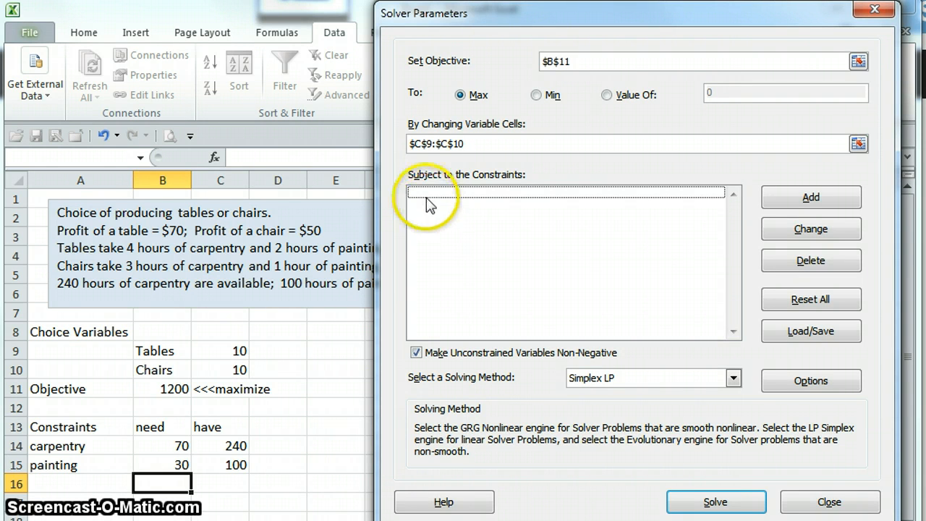
Step: Add the constraint B14:B15 <= C14:C15 so needed hours stay within available hours
left_click(810, 197)
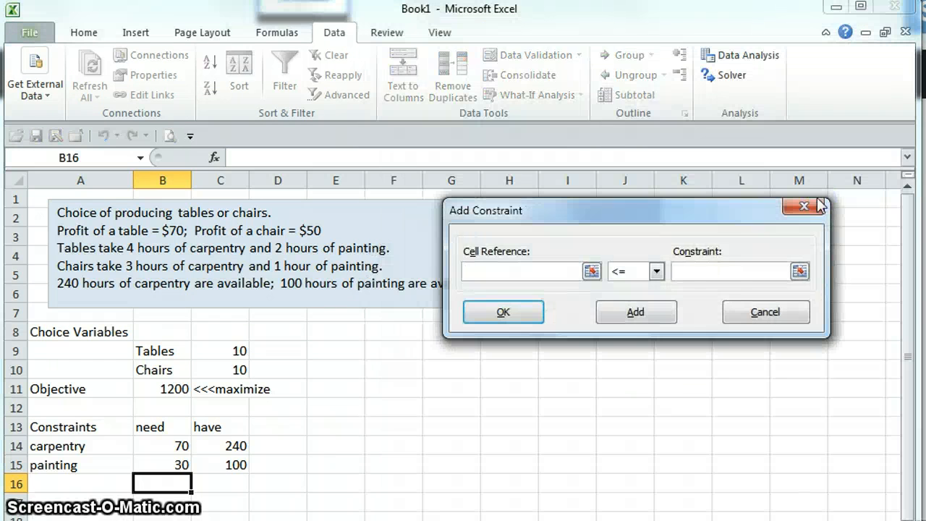
mouse_move(573, 318)
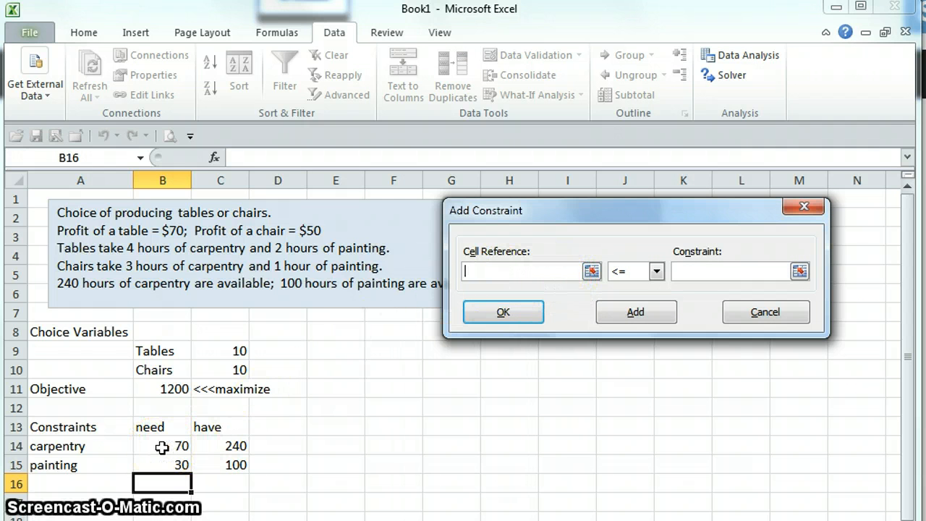
left_click(162, 446)
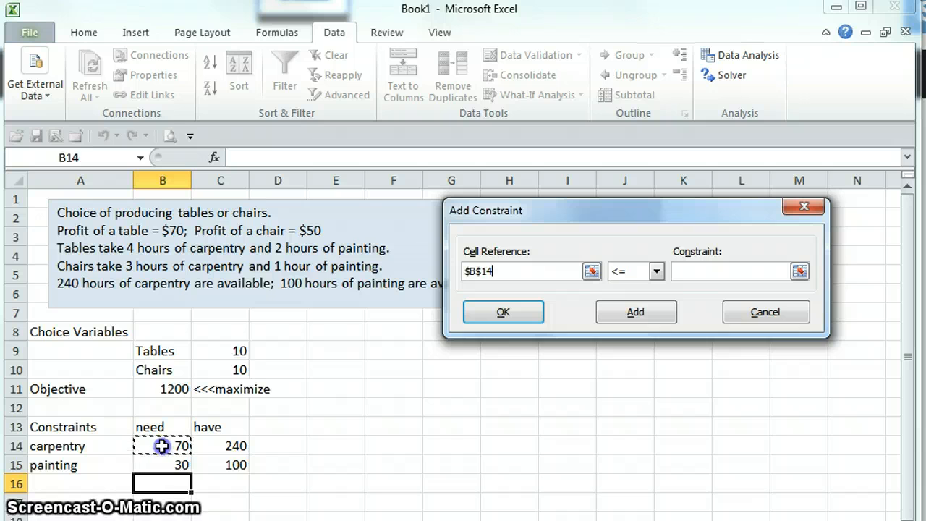
left_click_drag(162, 446, 162, 465)
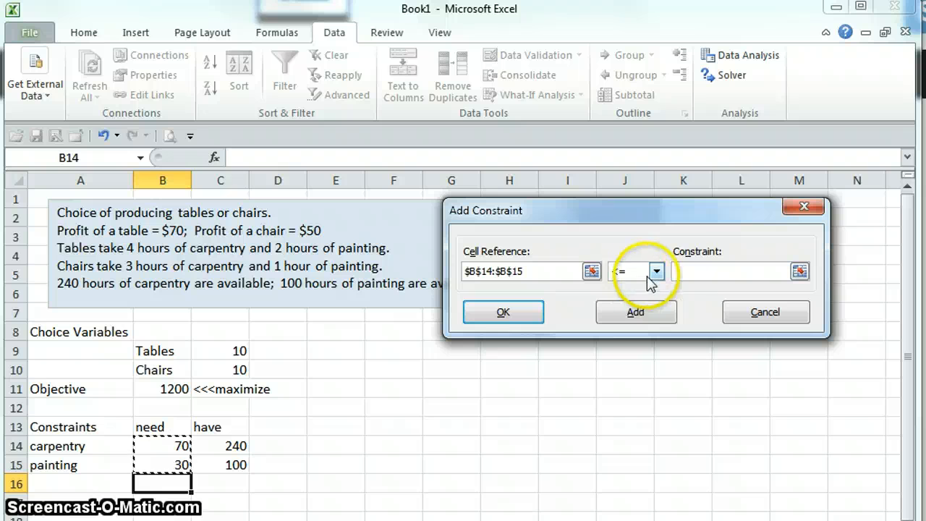
left_click(215, 446)
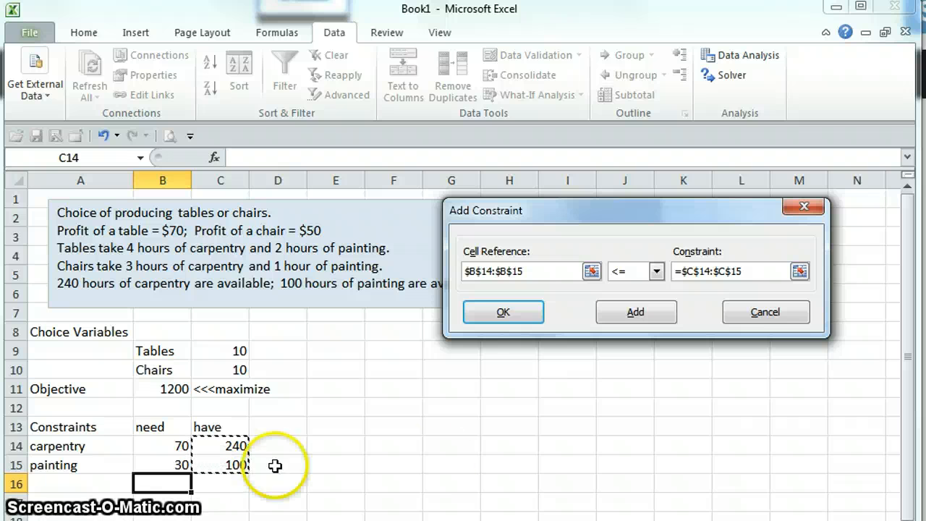
left_click(503, 311)
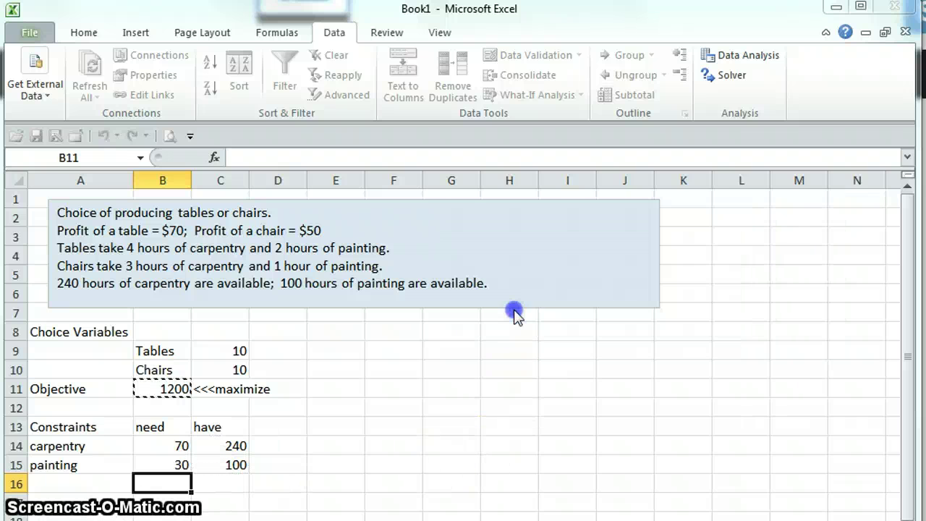
Step: Run Solver with the Simplex LP method to find 30 tables, 40 chairs and 4100 profit
left_click(729, 75)
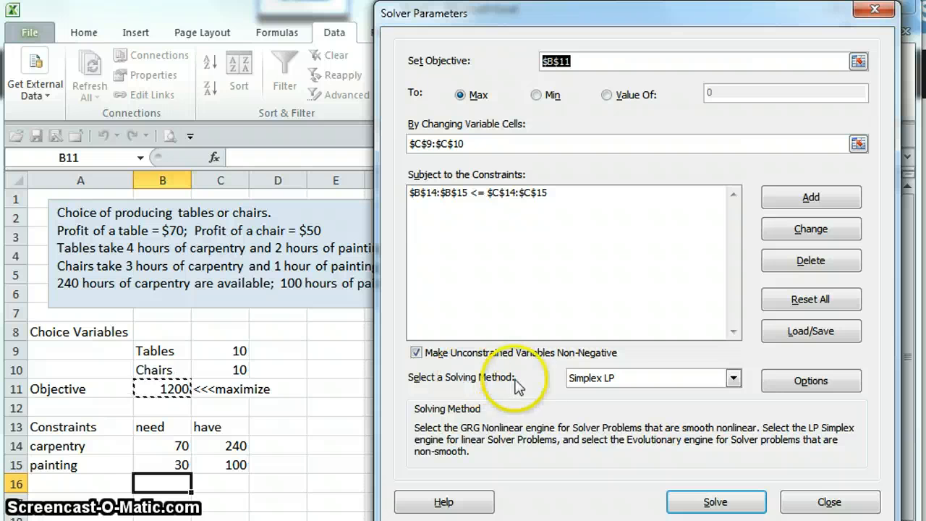
left_click(732, 378)
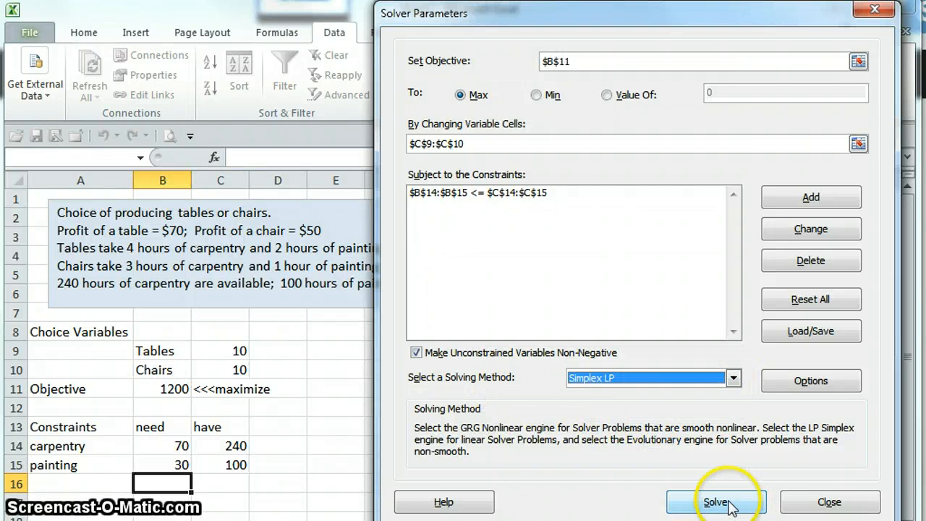
left_click(720, 501)
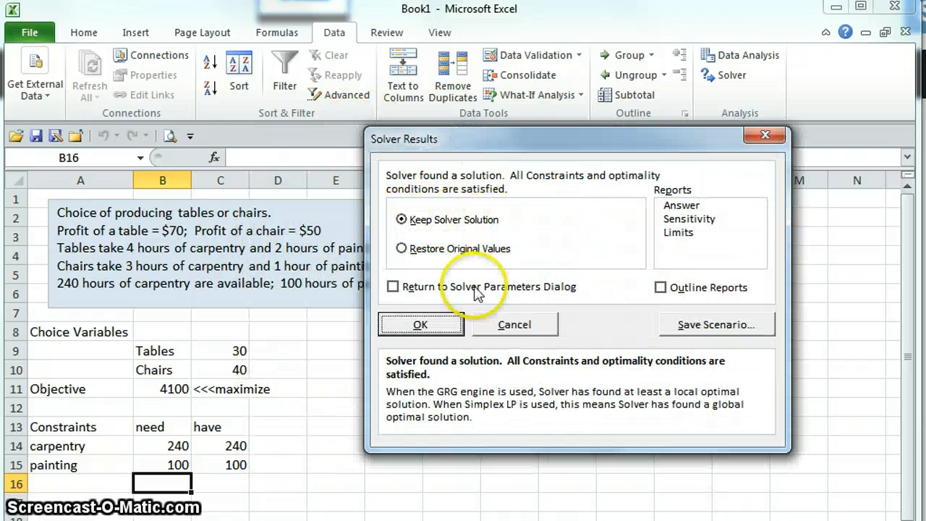
Step: Keep the Solver solution and review the 30/40 quantities, 4100 profit and fully used 240/100 hours
left_click(421, 325)
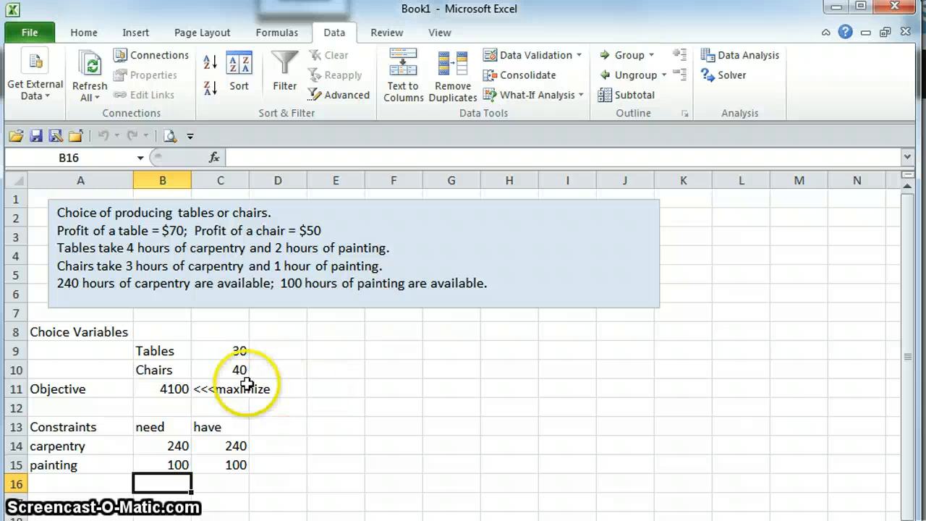
mouse_move(217, 341)
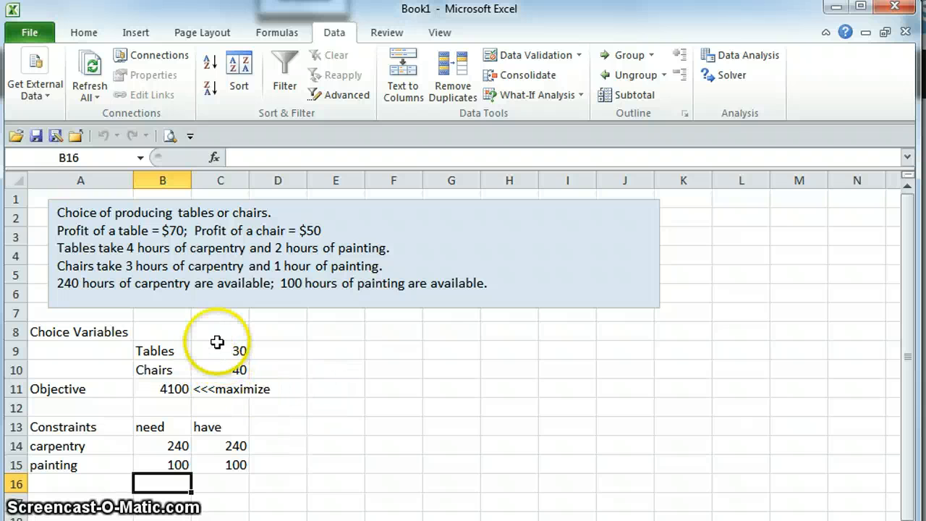
left_click(220, 350)
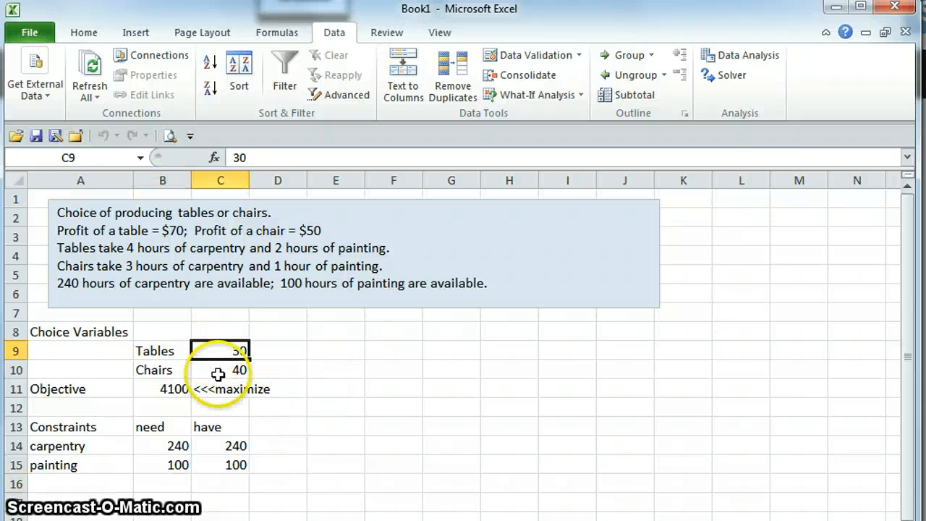
left_click(220, 370)
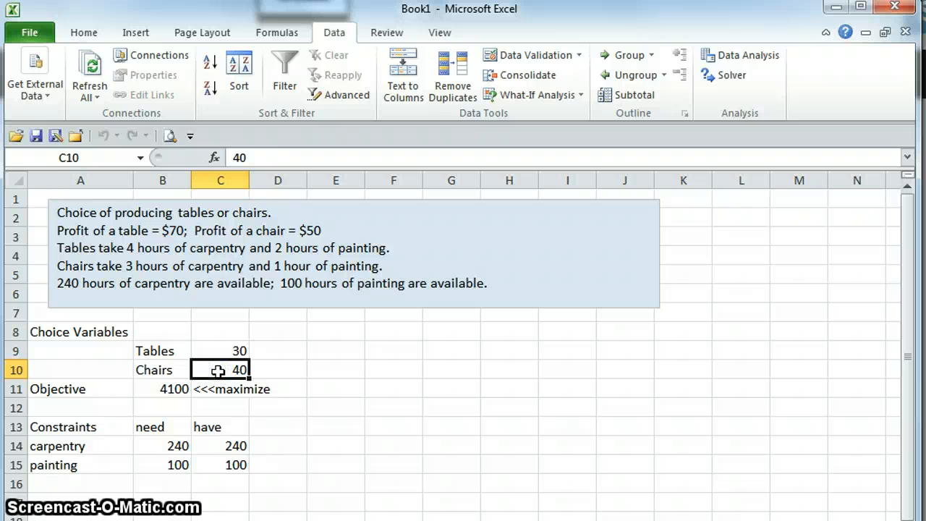
left_click(162, 389)
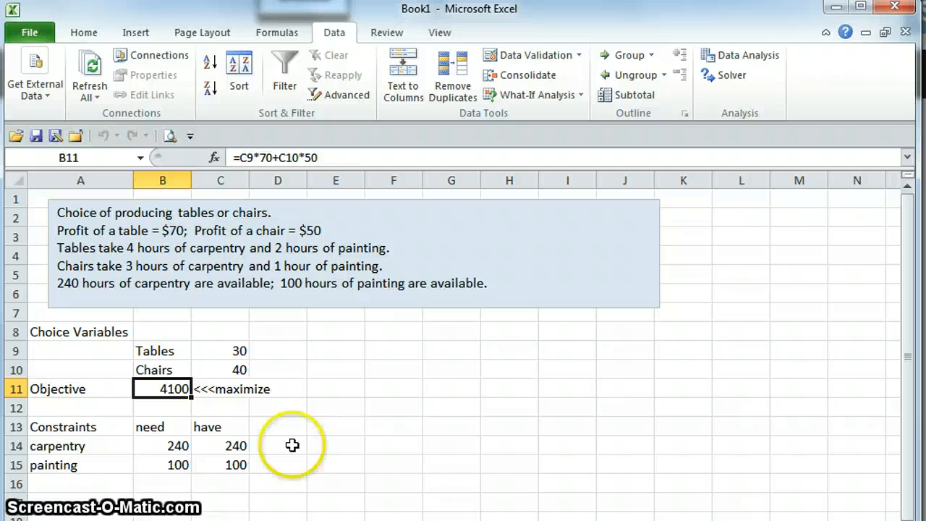
left_click(165, 446)
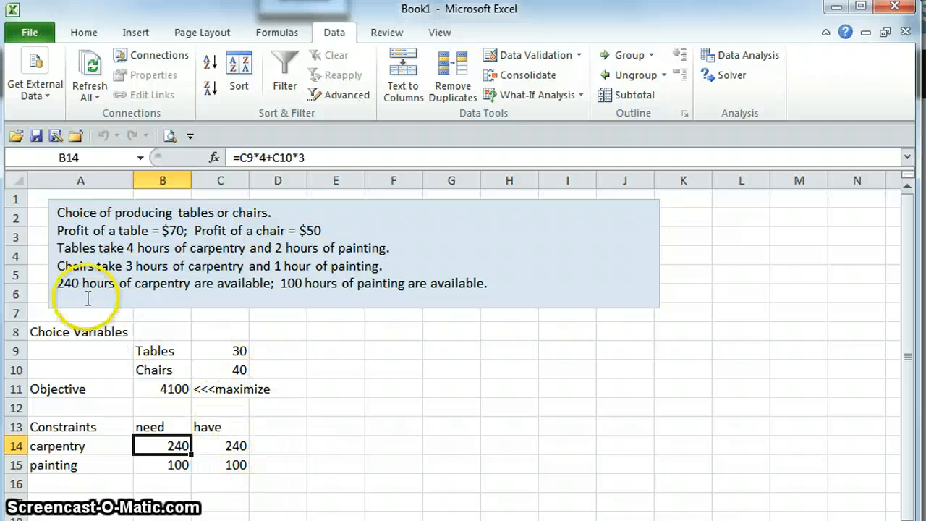
left_click(220, 446)
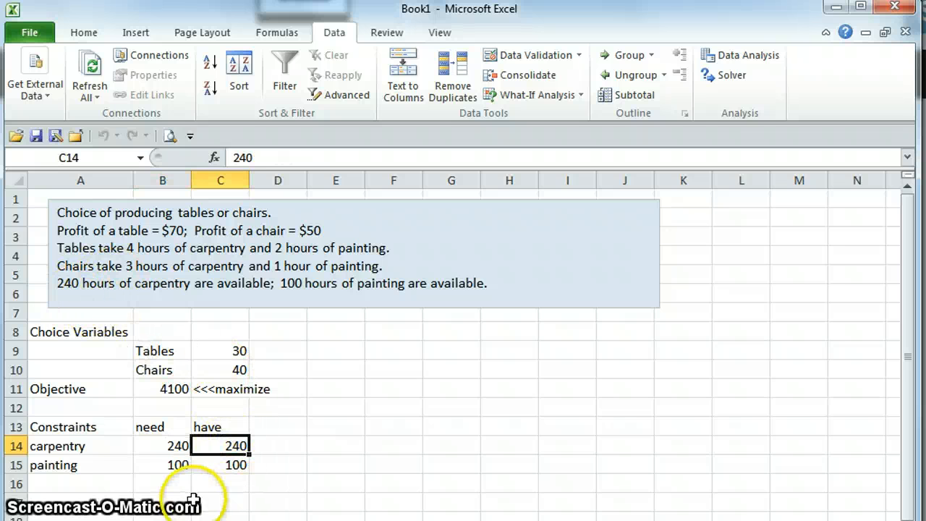
left_click(162, 466)
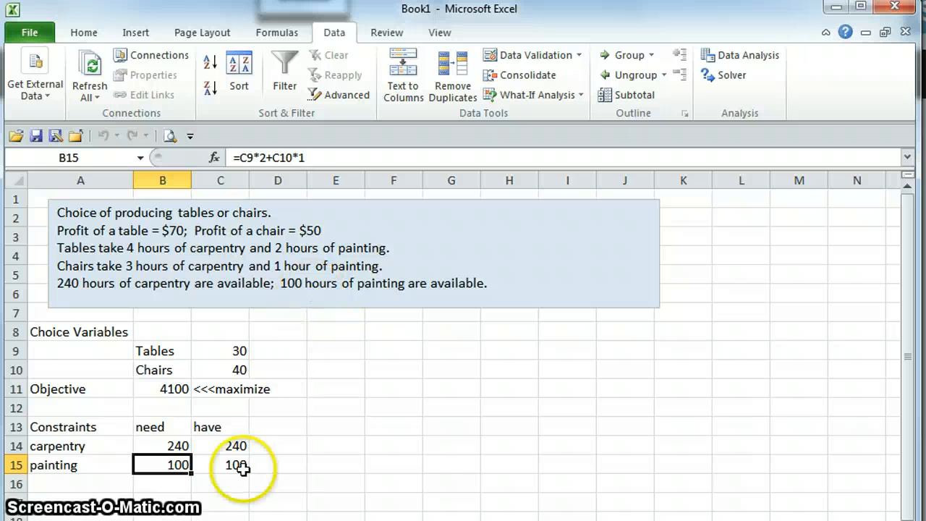
left_click(229, 464)
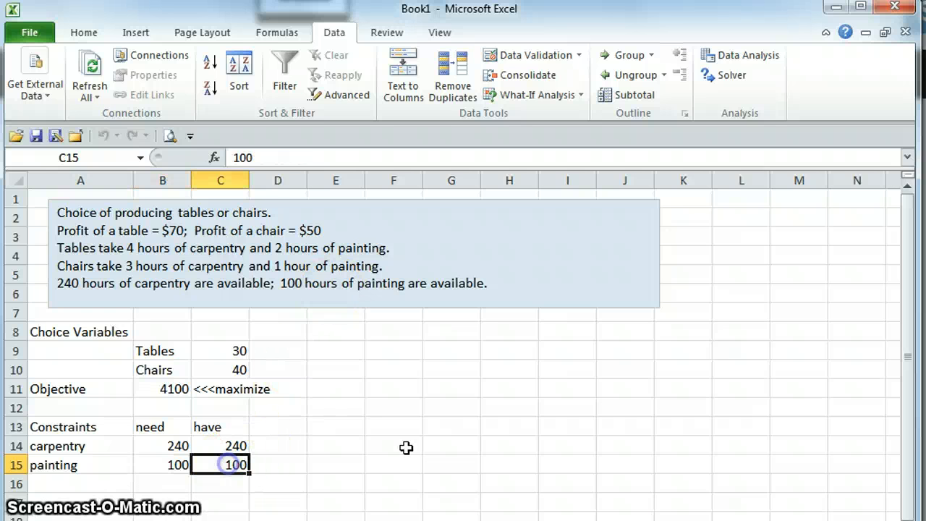